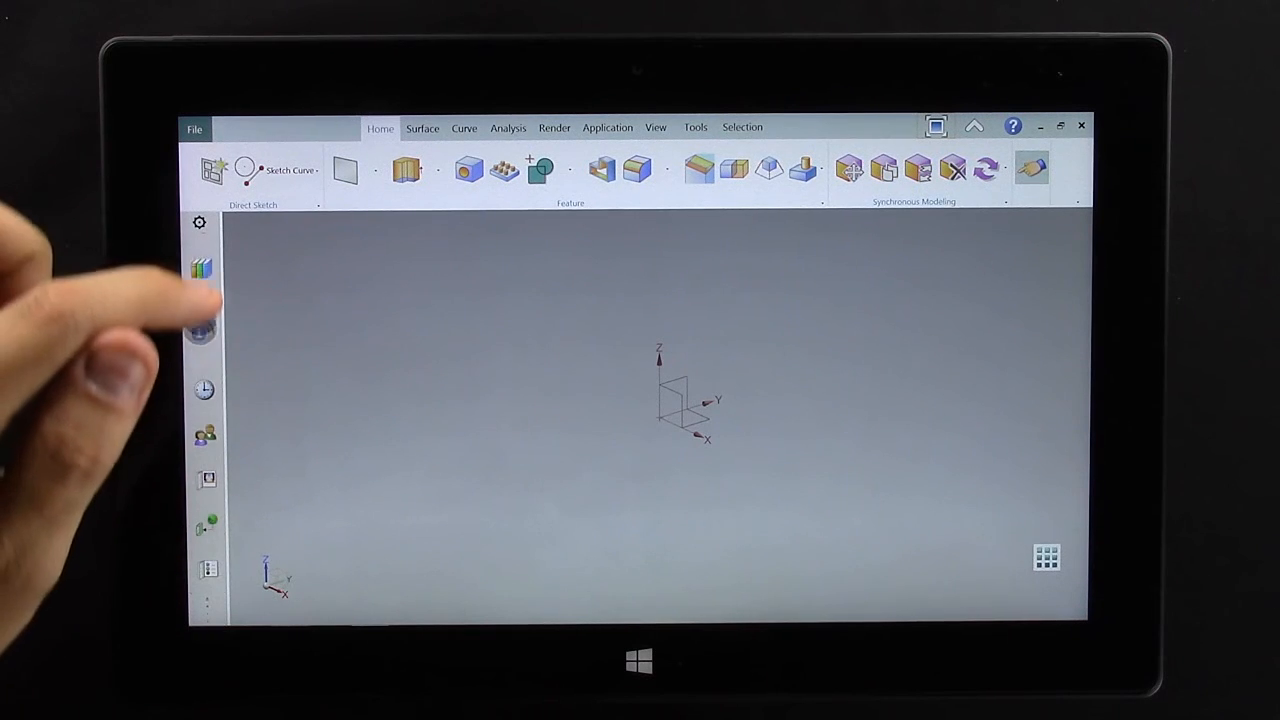
# Browse the surface modelling commands and dismiss a pattern dialog without applying it
pyautogui.click(199, 268)
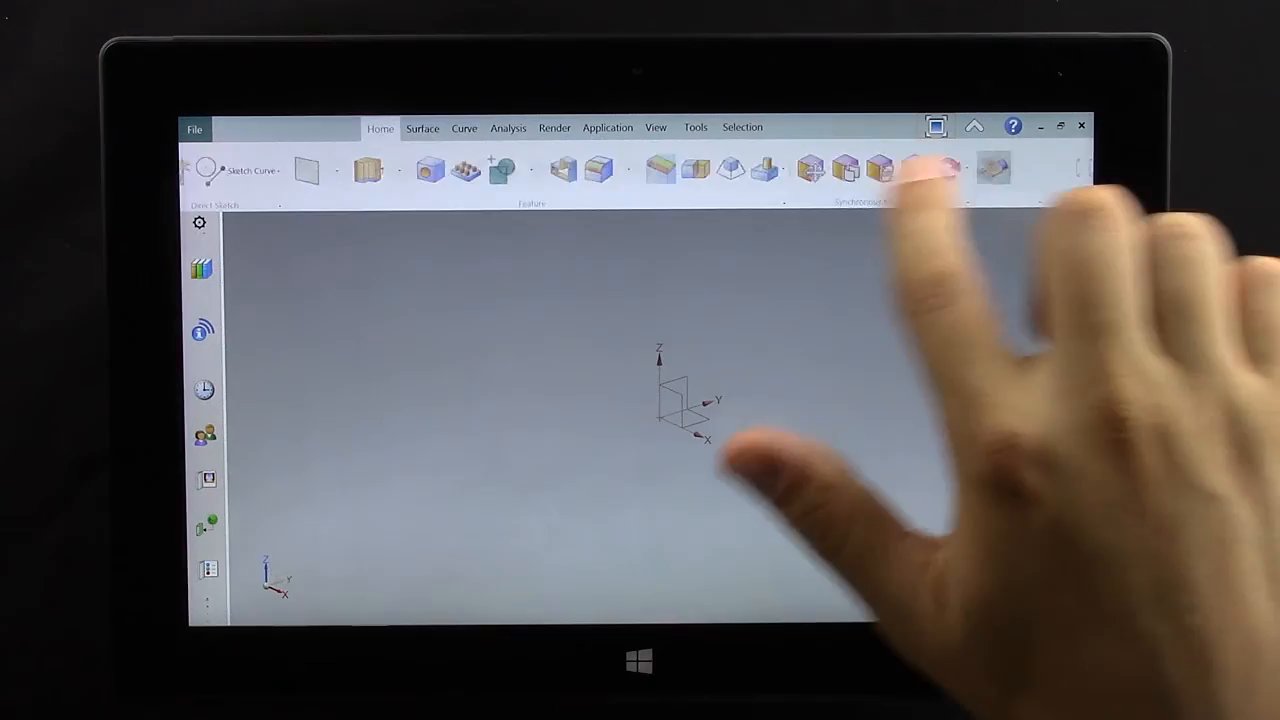
pyautogui.click(422, 128)
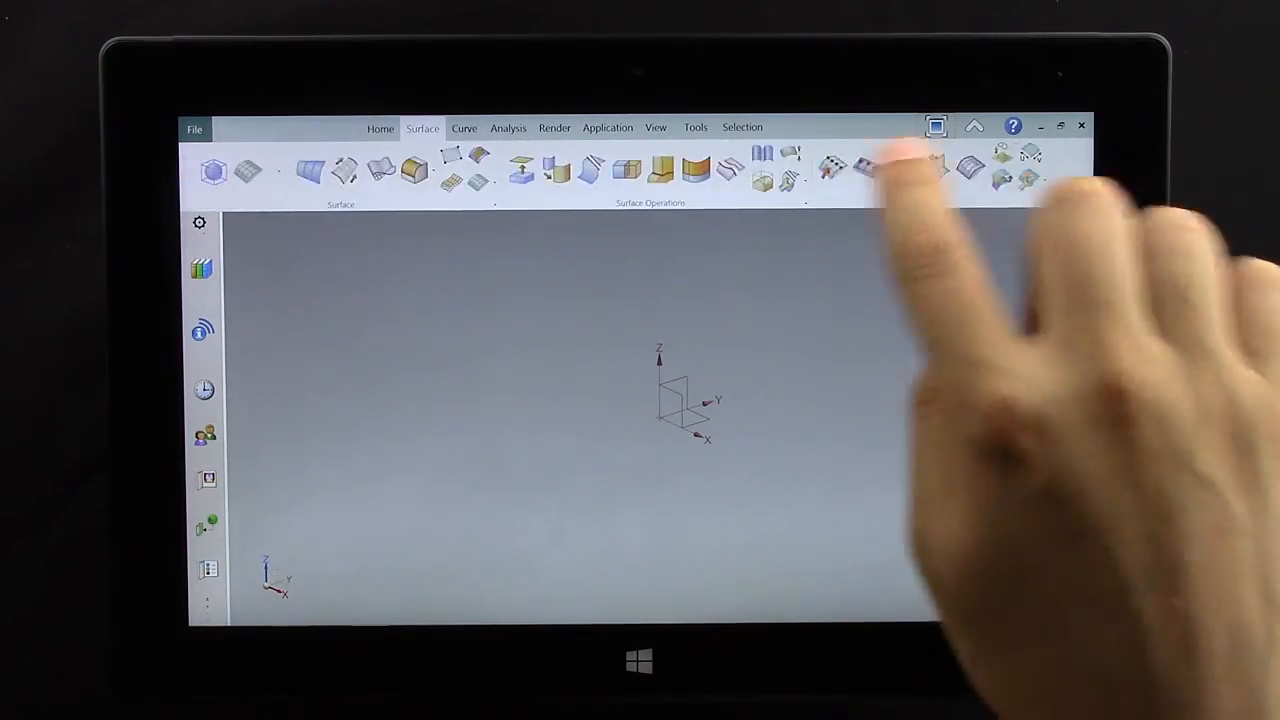
pyautogui.click(380, 128)
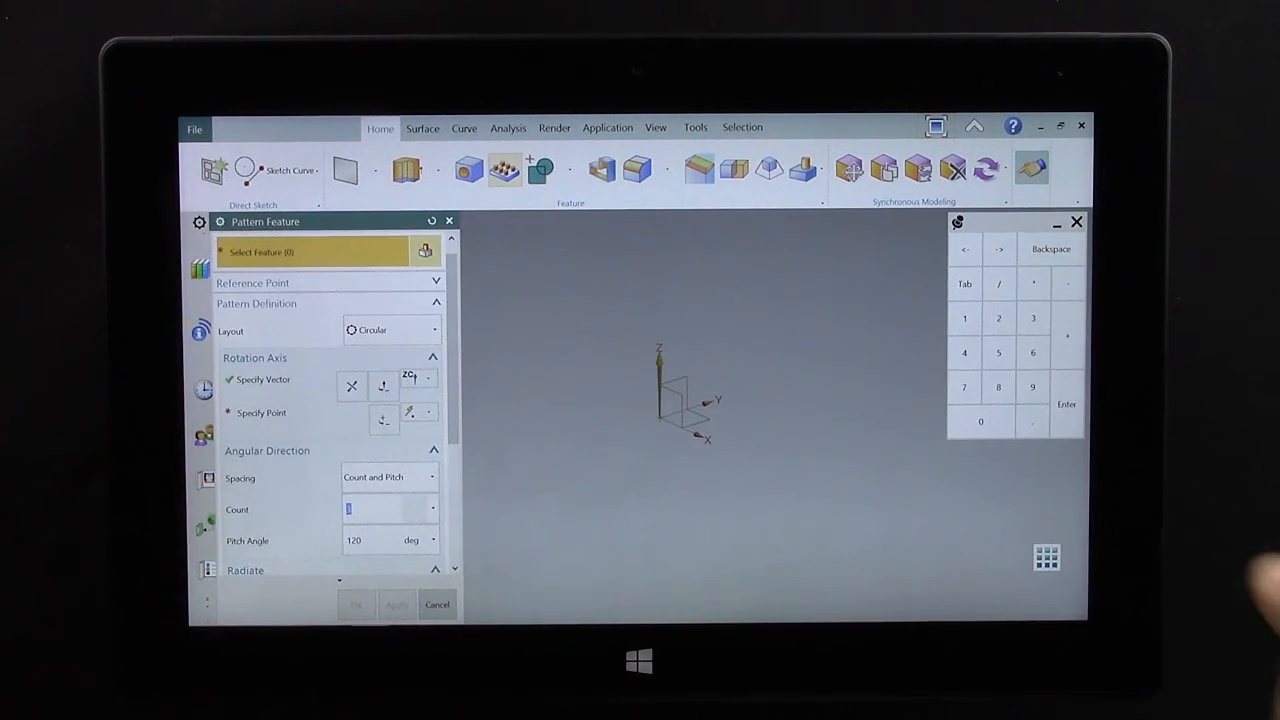
pyautogui.click(1066, 404)
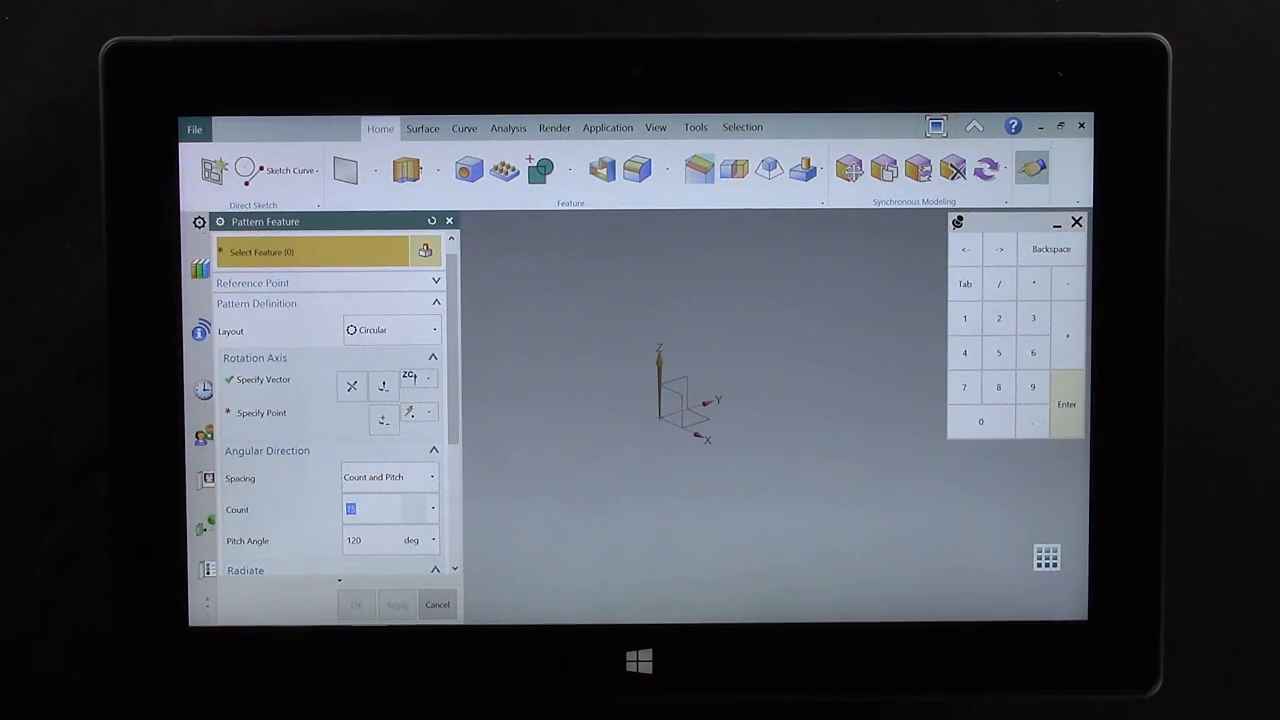
pyautogui.click(437, 604)
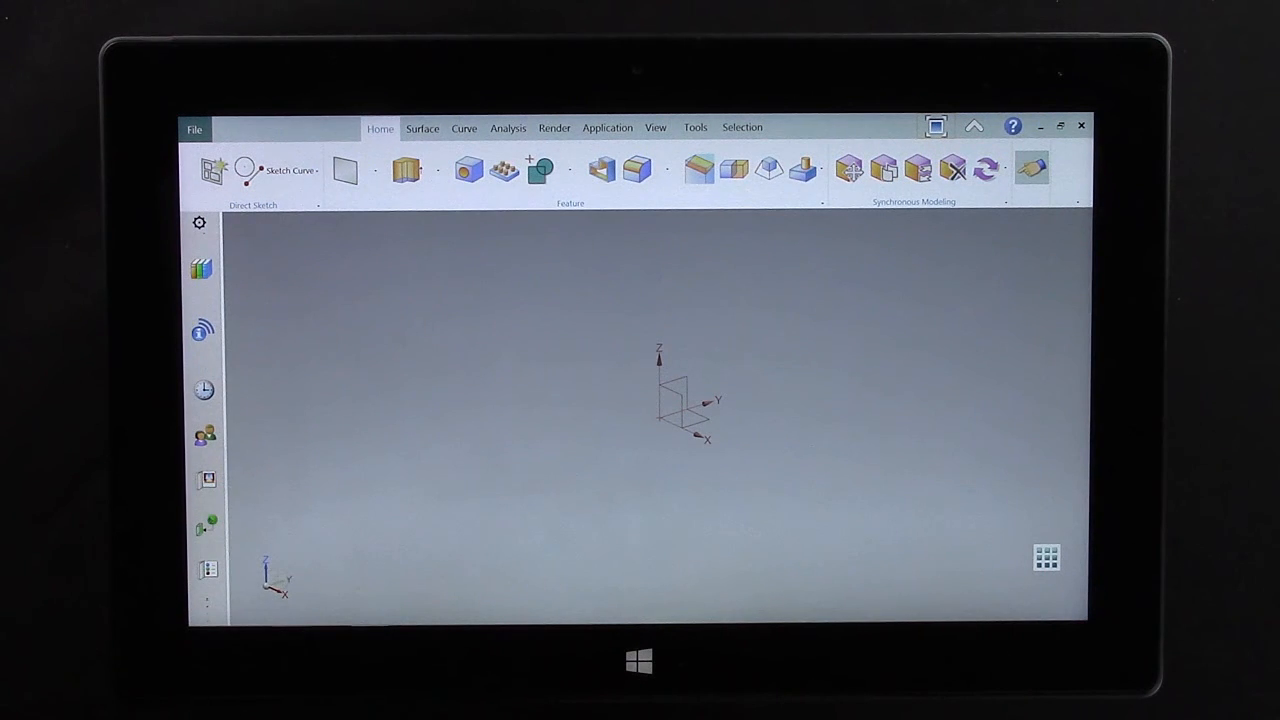
# Sketch a line-and-circle profile on the default plane, trim the inner arc, and revolve 360°
pyautogui.click(214, 168)
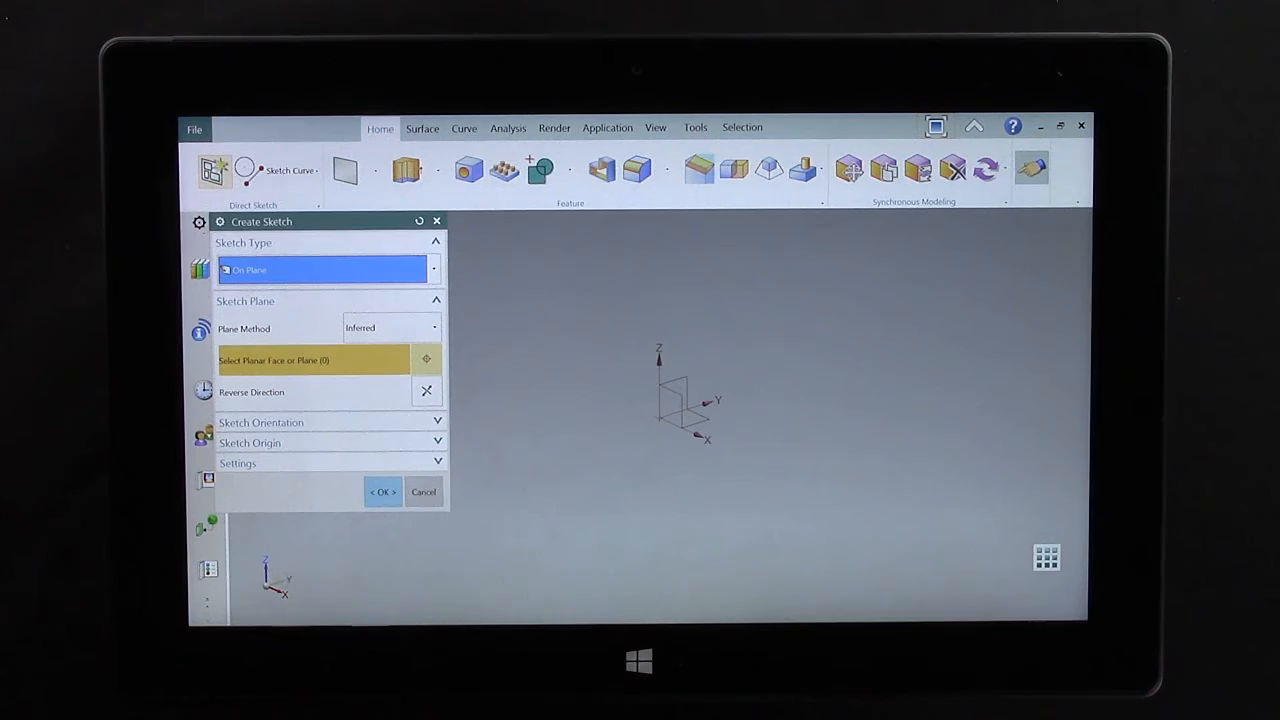
pyautogui.click(665, 405)
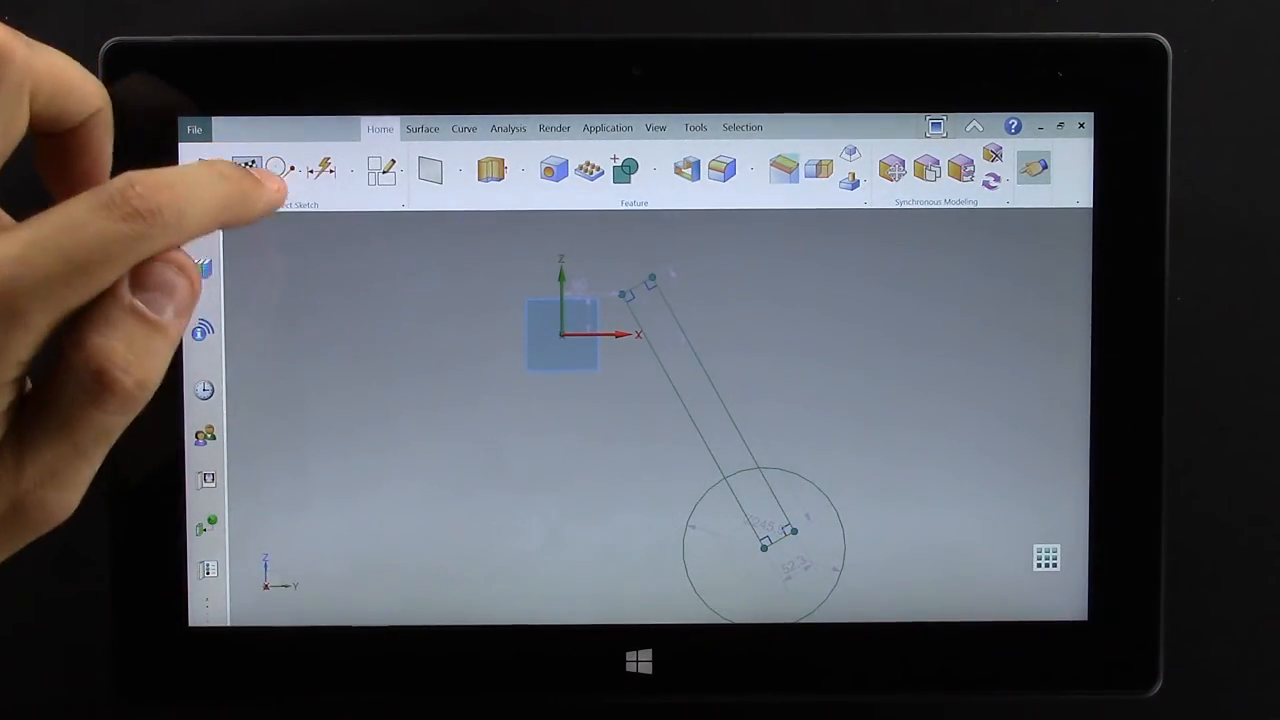
pyautogui.click(247, 168)
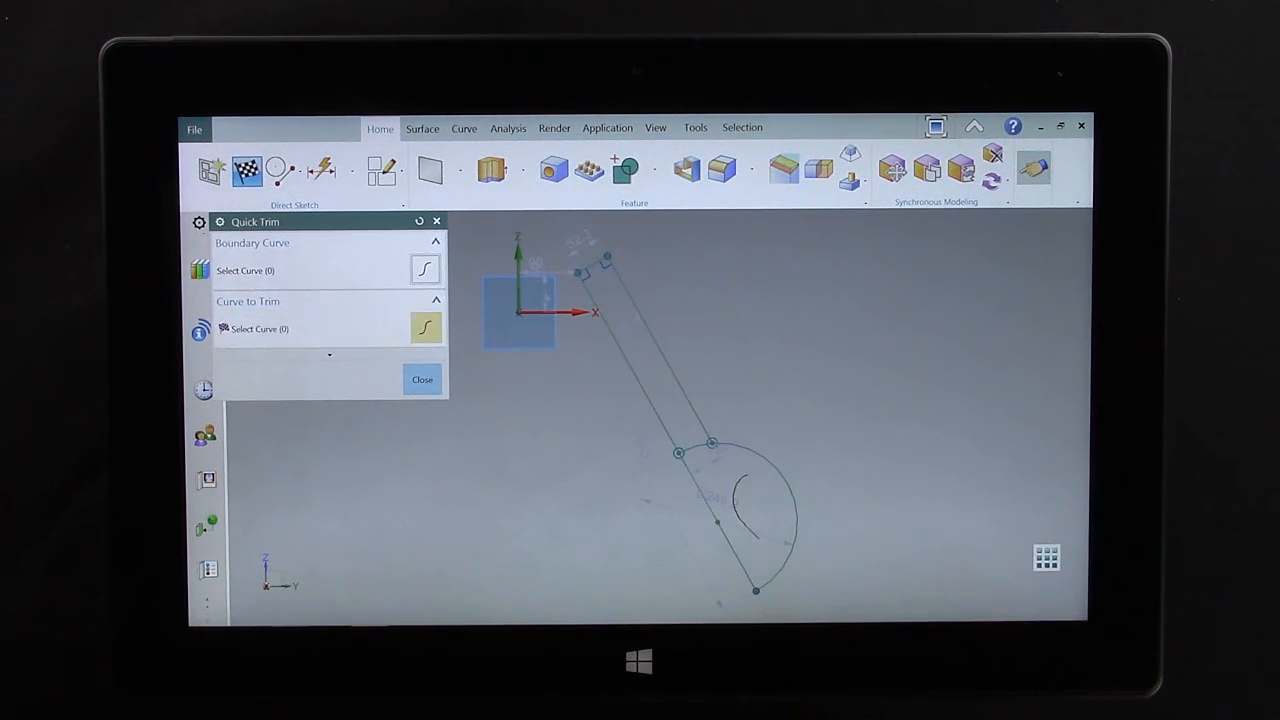
pyautogui.click(422, 379)
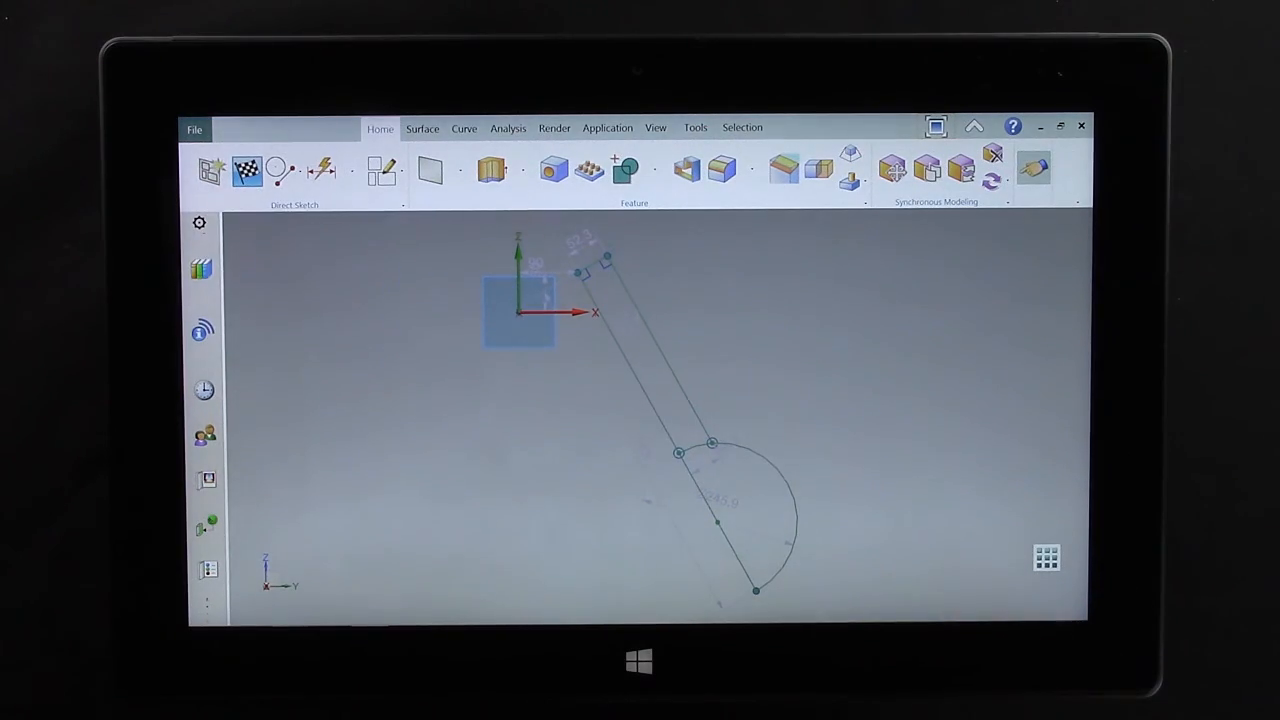
pyautogui.click(492, 169)
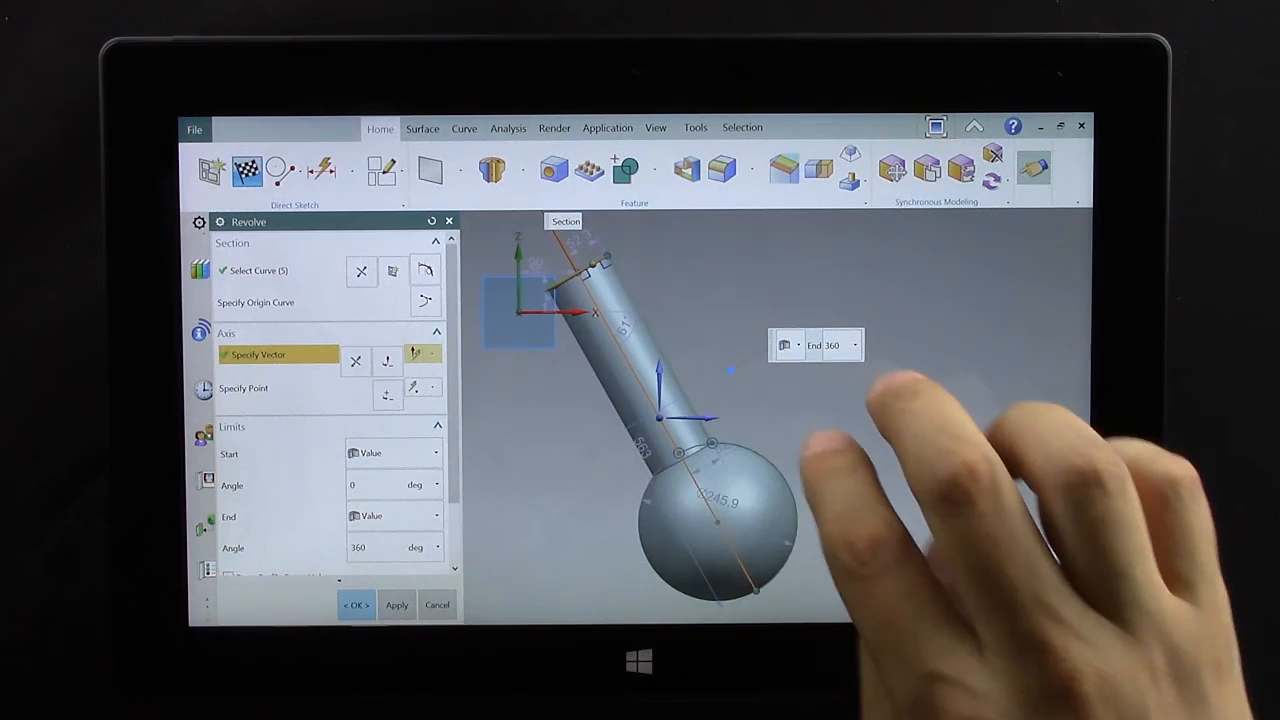
pyautogui.click(355, 605)
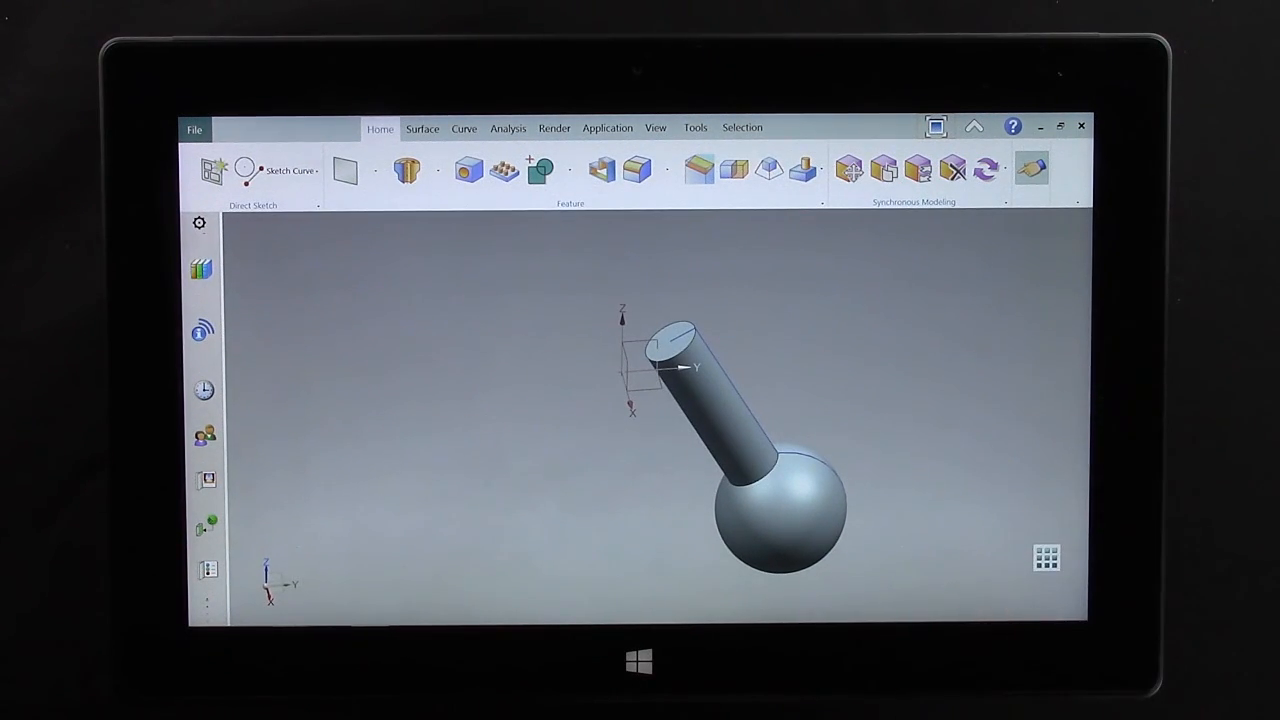
# Pattern the revolved leg circularly with count 3 and 120° pitch angle
pyautogui.click(504, 168)
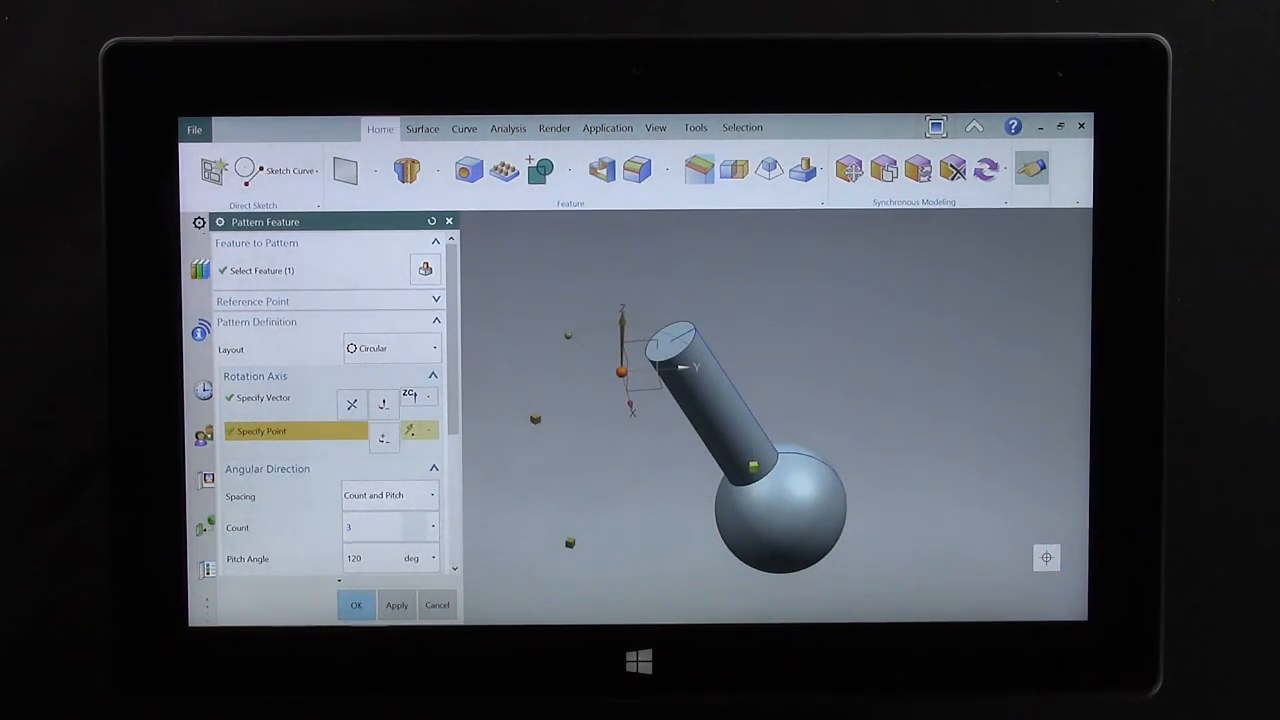
pyautogui.click(356, 605)
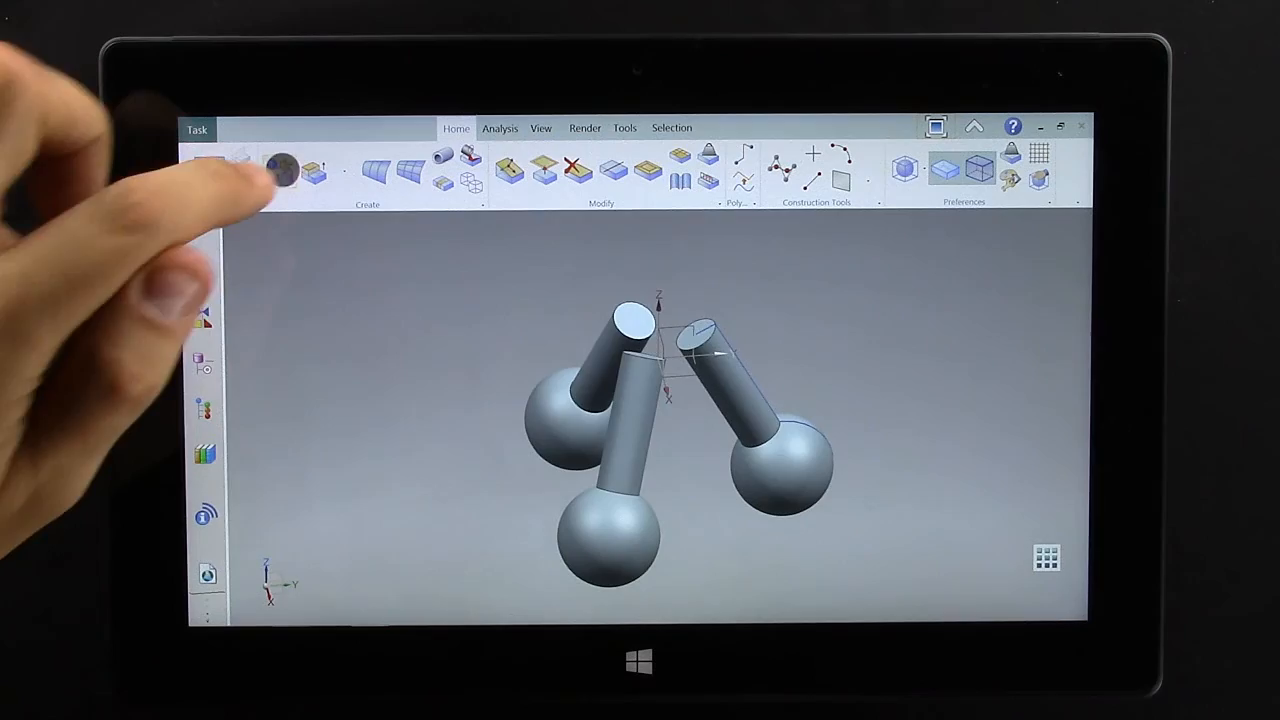
# Create a freeform sphere and flatten it with Transform Cage scaling into a saucer
pyautogui.click(283, 168)
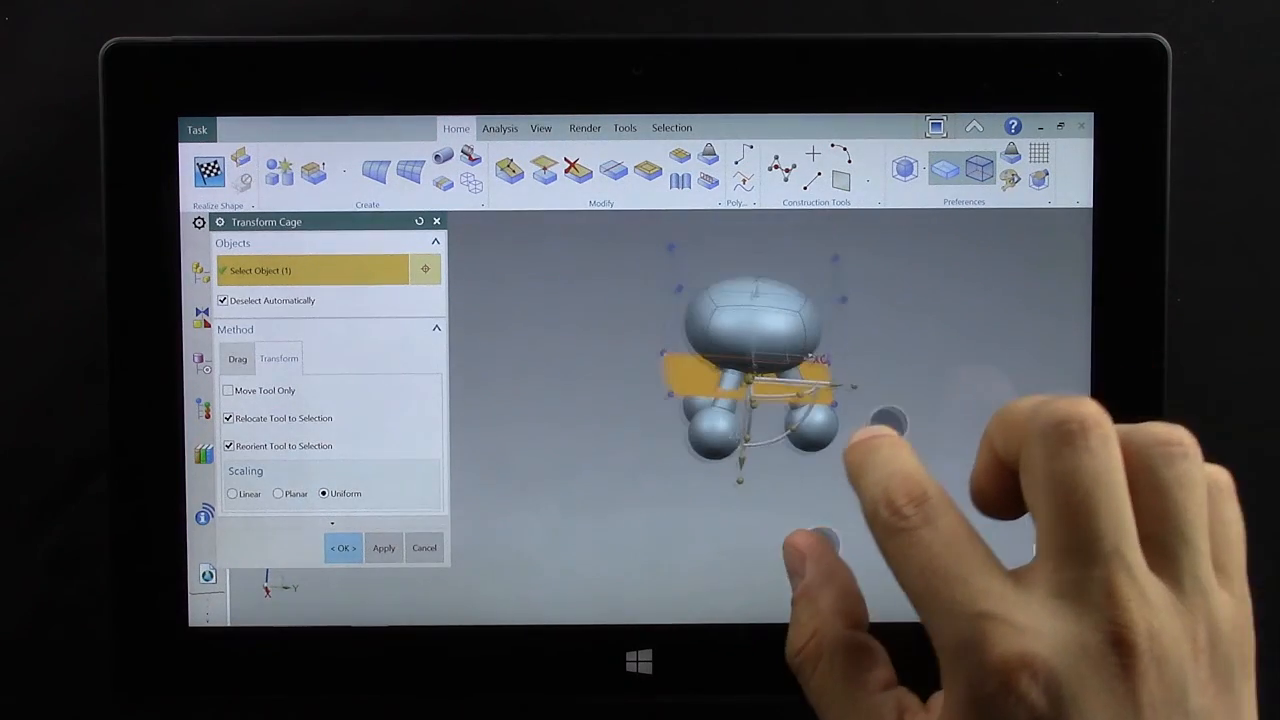
pyautogui.click(342, 548)
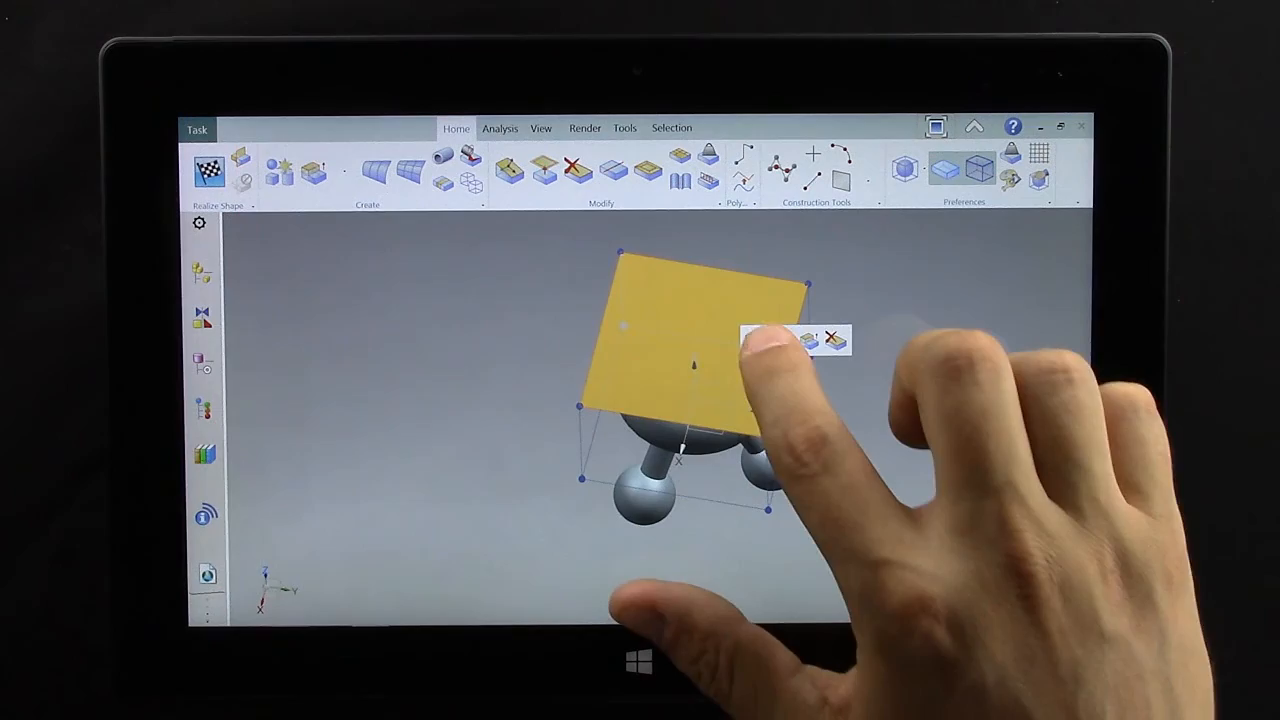
pyautogui.click(810, 340)
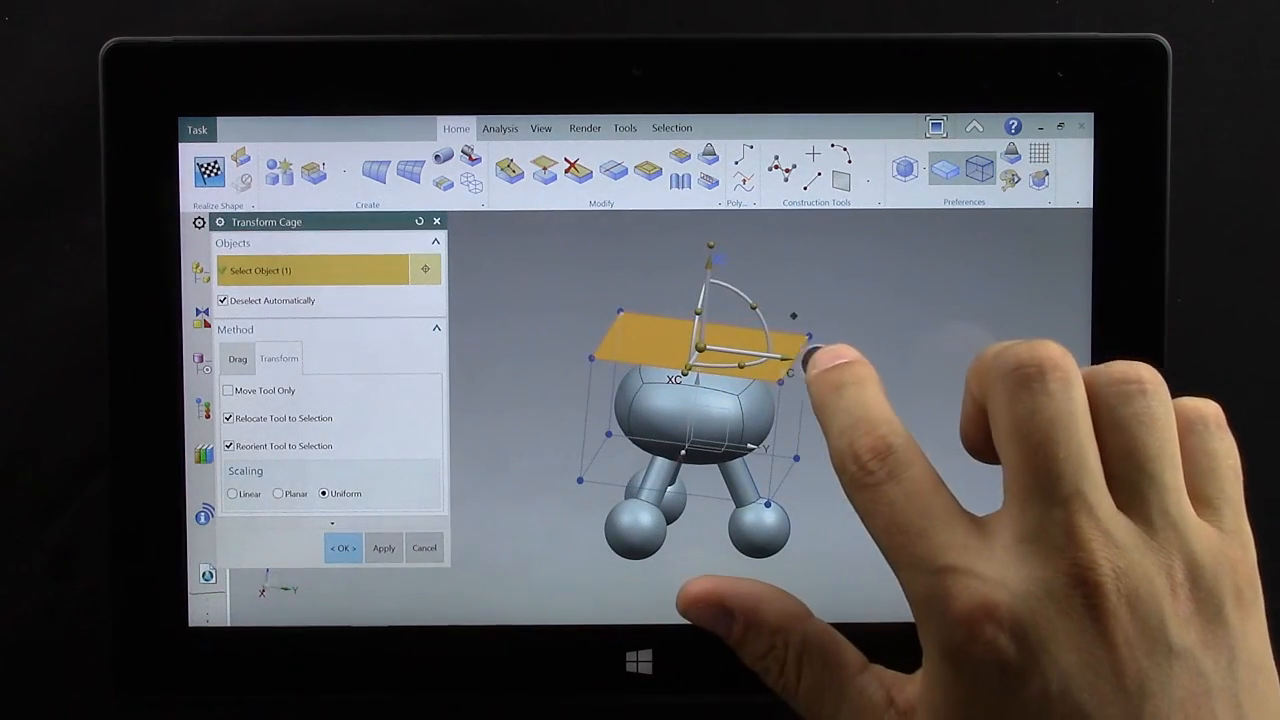
pyautogui.click(342, 547)
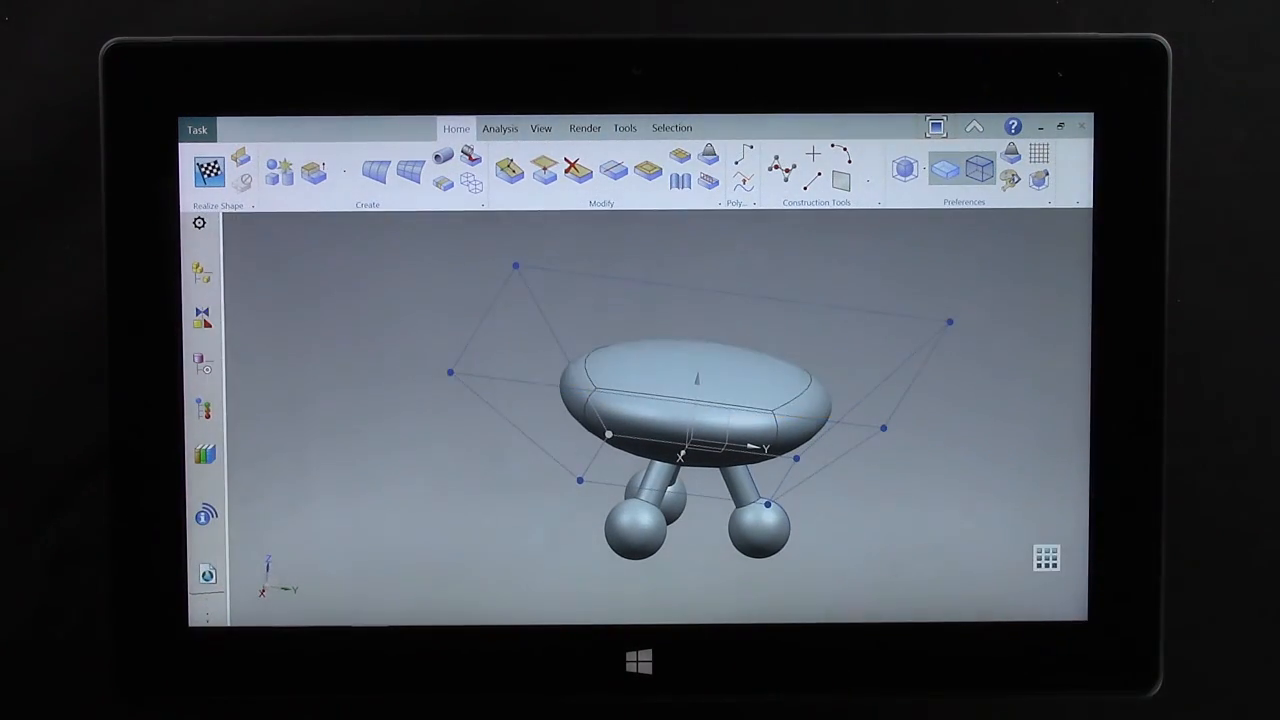
# Subdivide the saucer's top face with Percentage set to 75
pyautogui.click(647, 170)
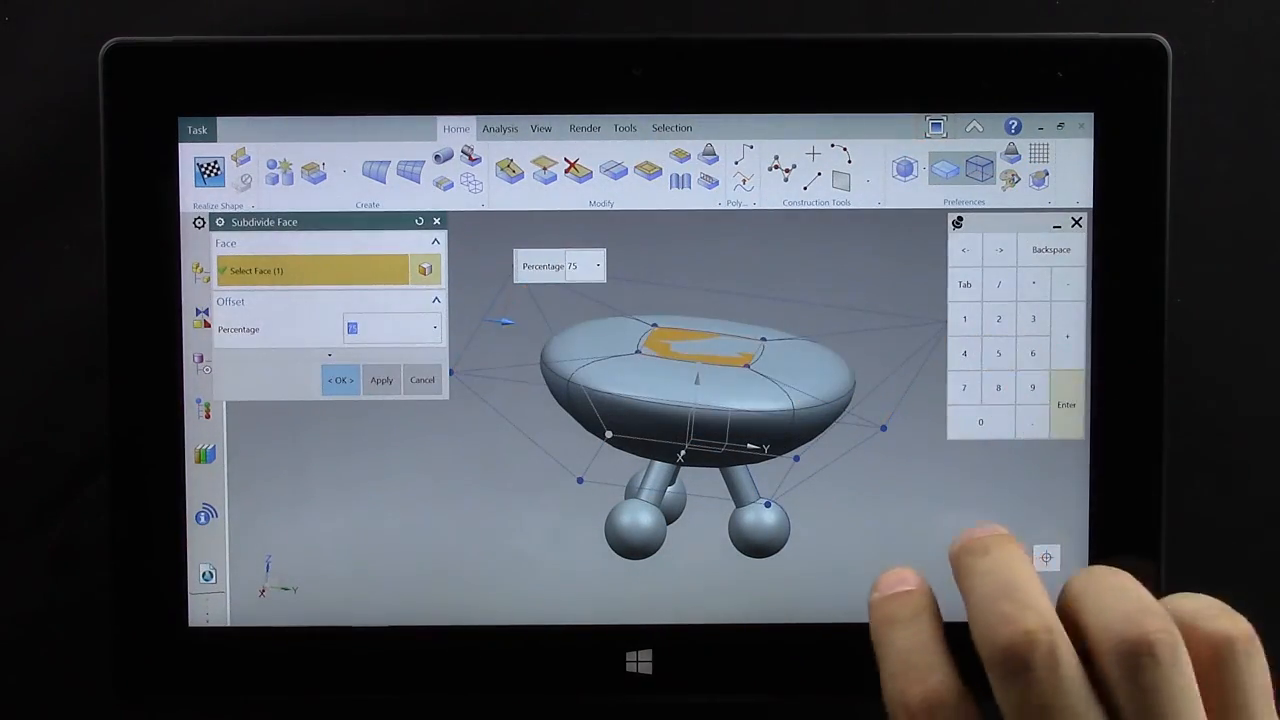
pyautogui.click(341, 380)
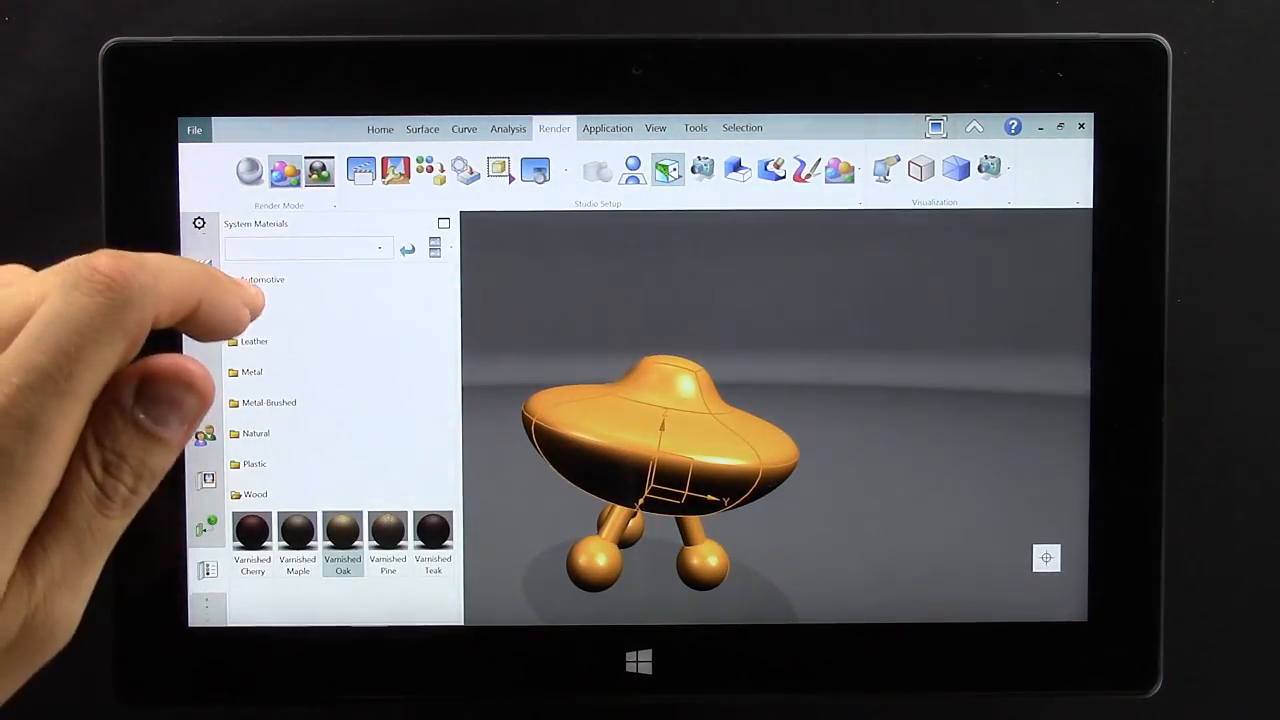
# Apply a chrome material from the System Materials Metal folder
pyautogui.click(335, 345)
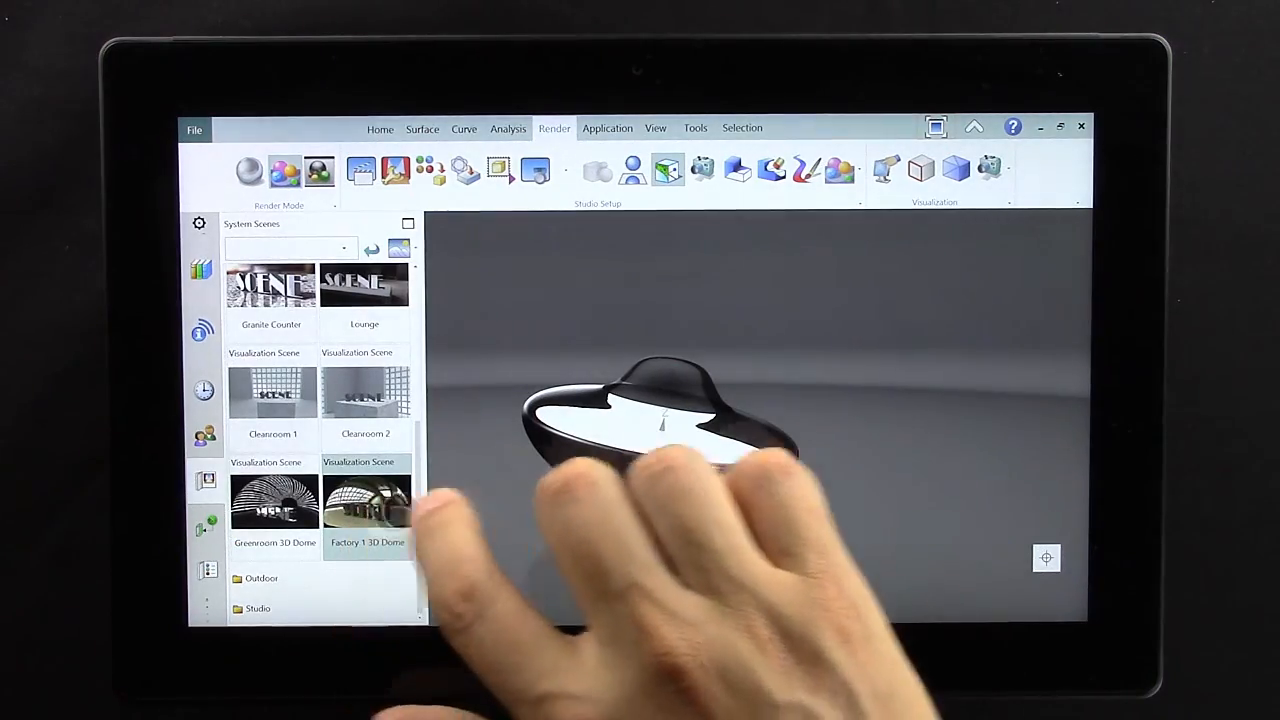
# Apply the Factory 1 3D Dome scene from System Scenes
pyautogui.click(367, 500)
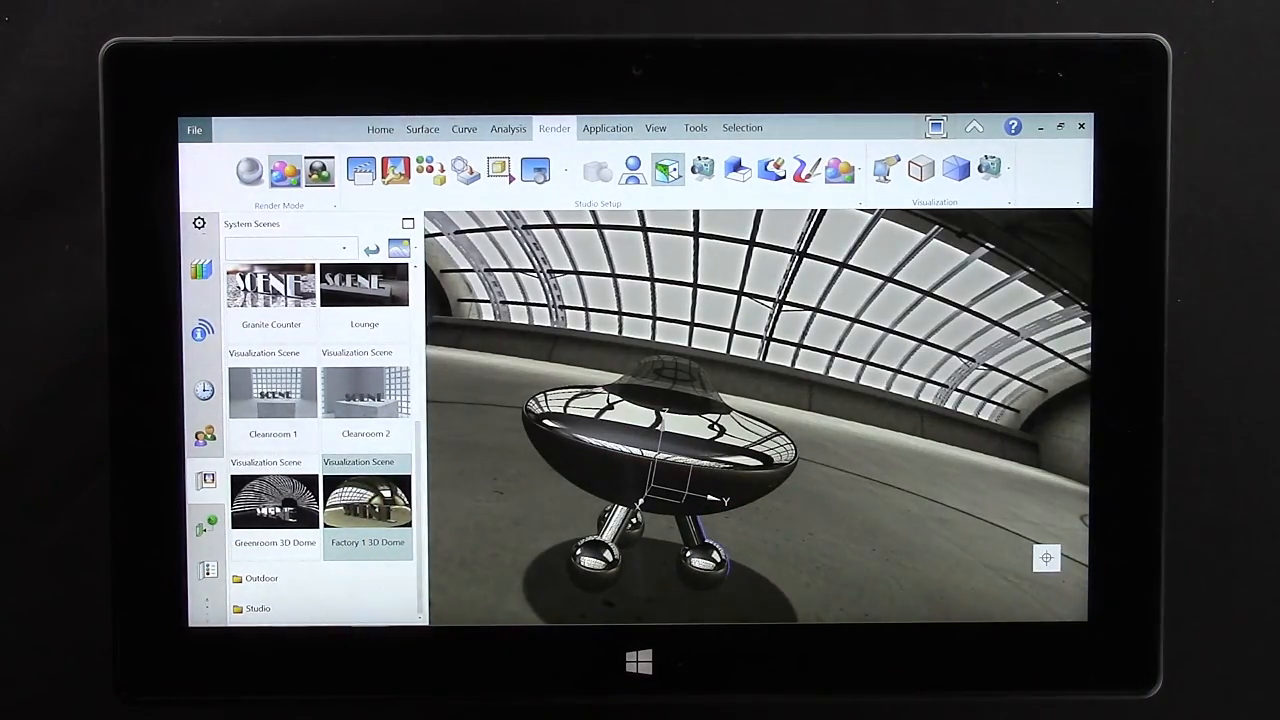